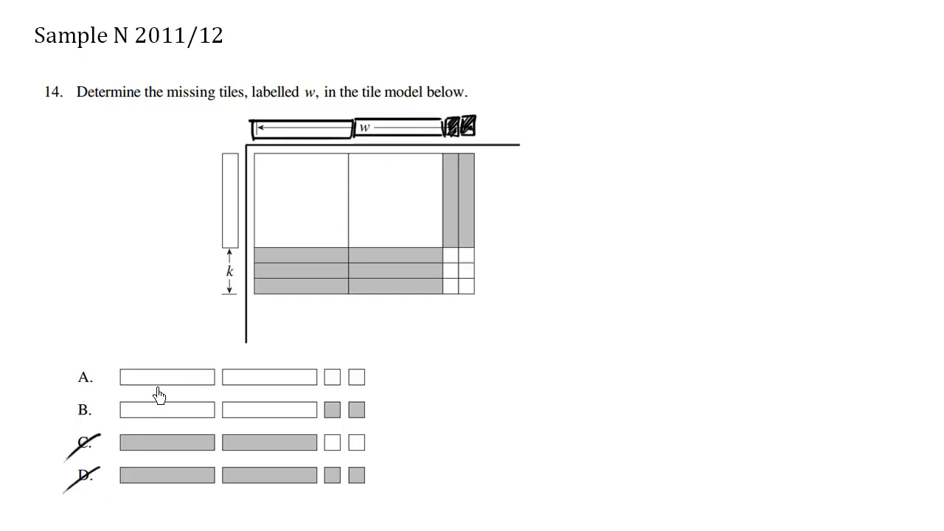
{"action": "mouse_move", "coordinate": [348, 284]}
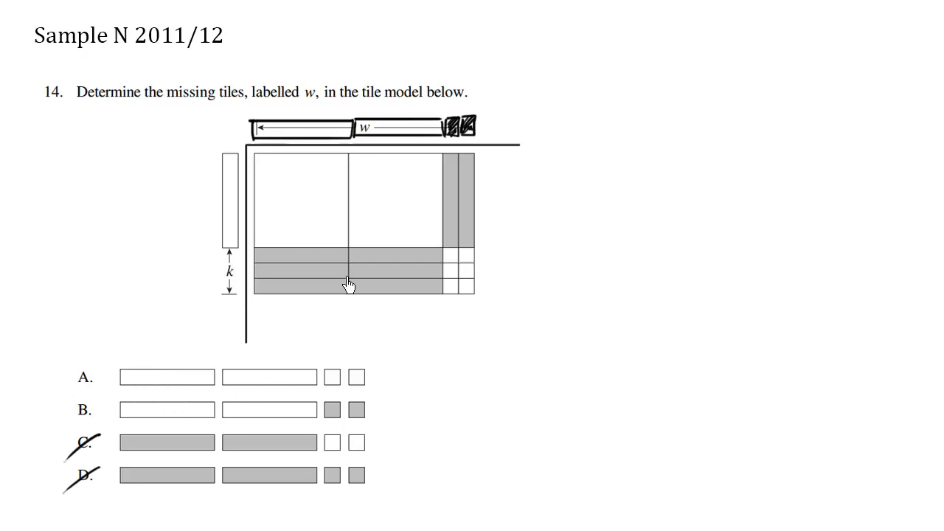
{"action": "mouse_move", "coordinate": [85, 421]}
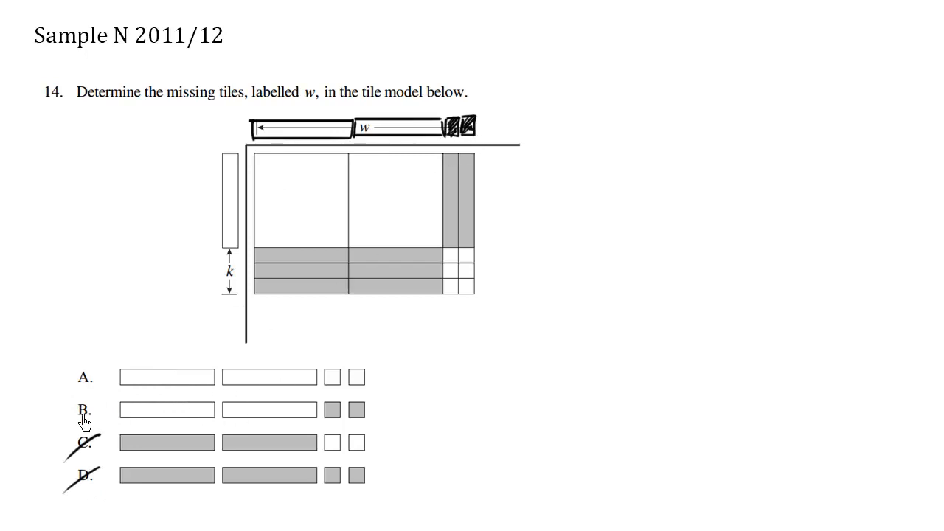